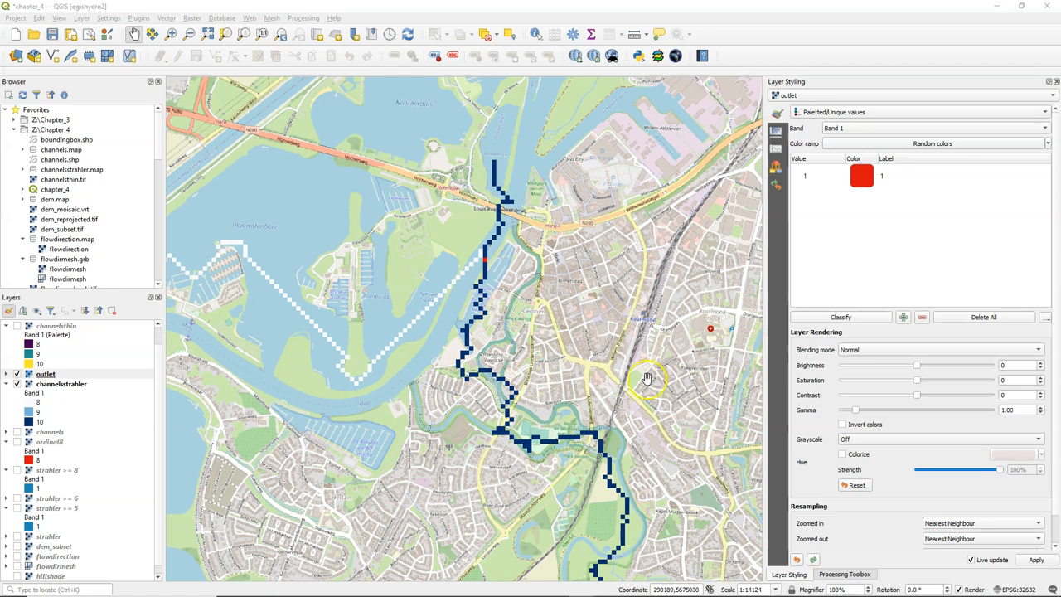
# Open the PCRaster catchment algorithm from the Processing Toolbox.
pyautogui.click(845, 574)
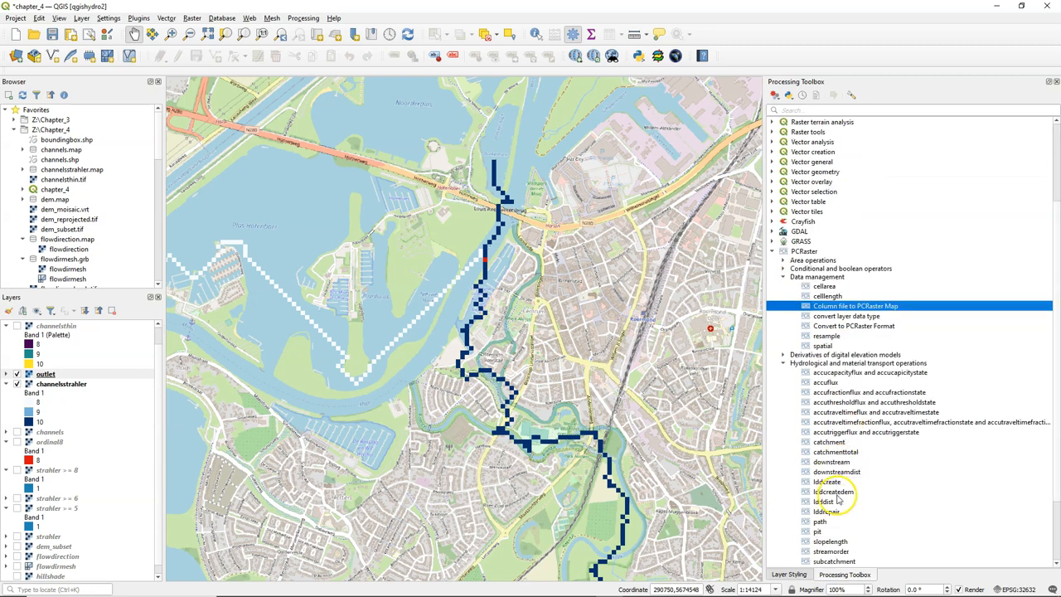
pyautogui.click(830, 442)
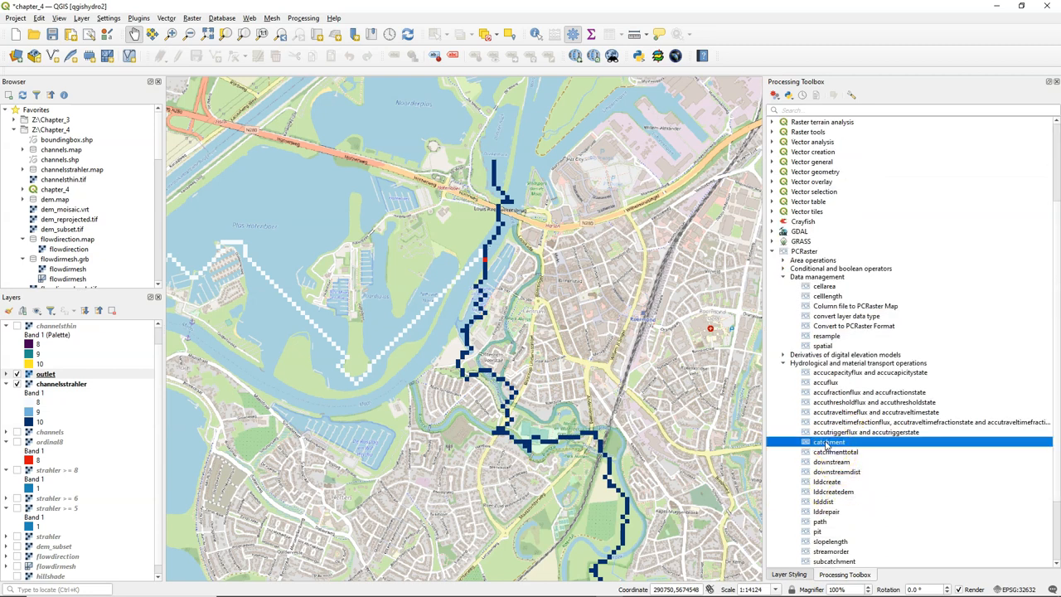
pyautogui.doubleClick(830, 442)
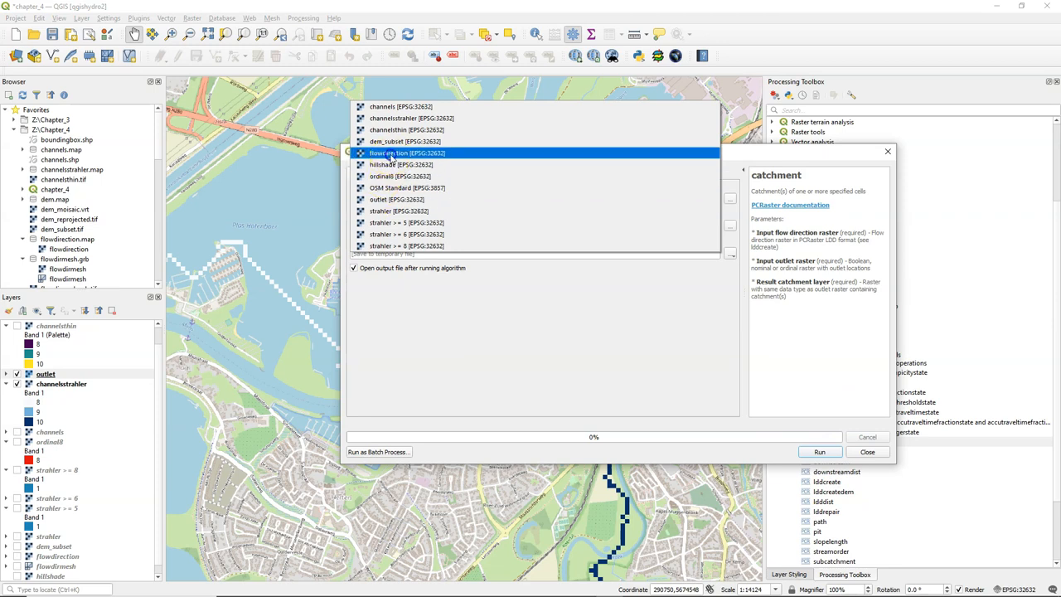
# Use flowdirection as LDD and outlet as outlet, saving output as catchment.map.
pyautogui.click(406, 153)
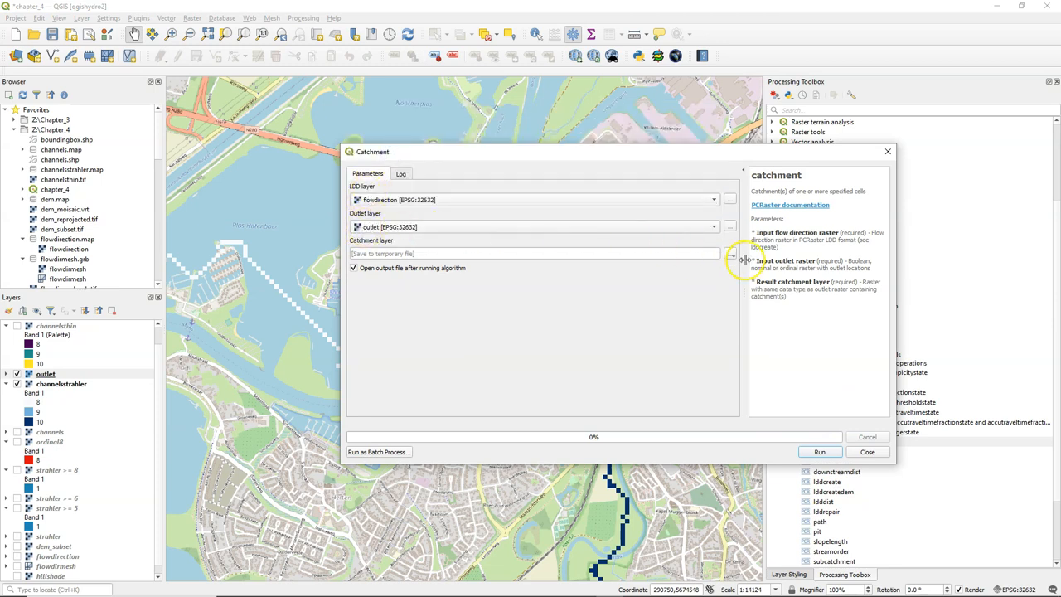
pyautogui.moveTo(854, 266)
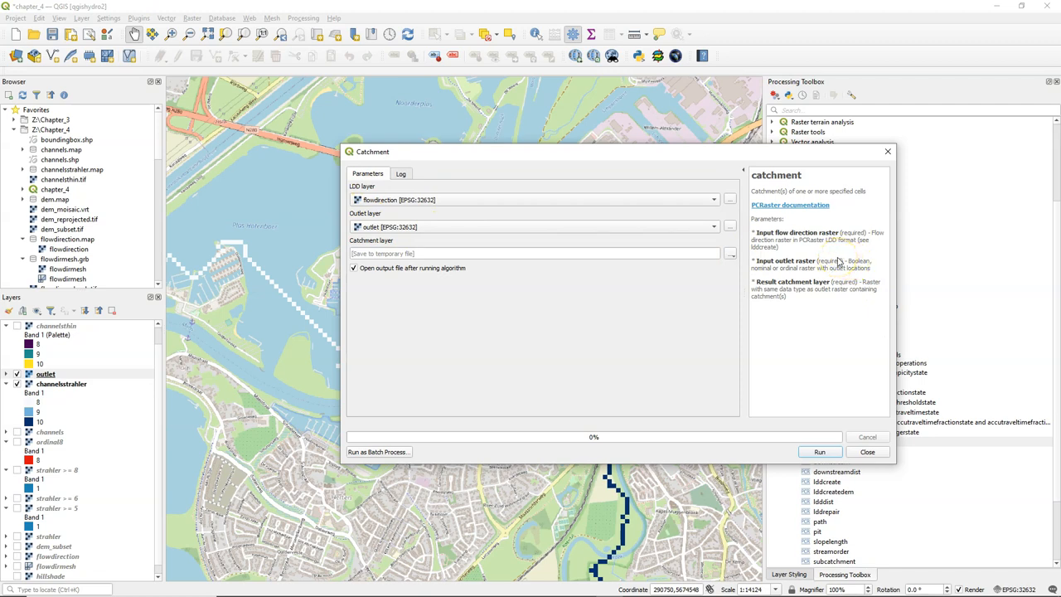
pyautogui.moveTo(838, 293)
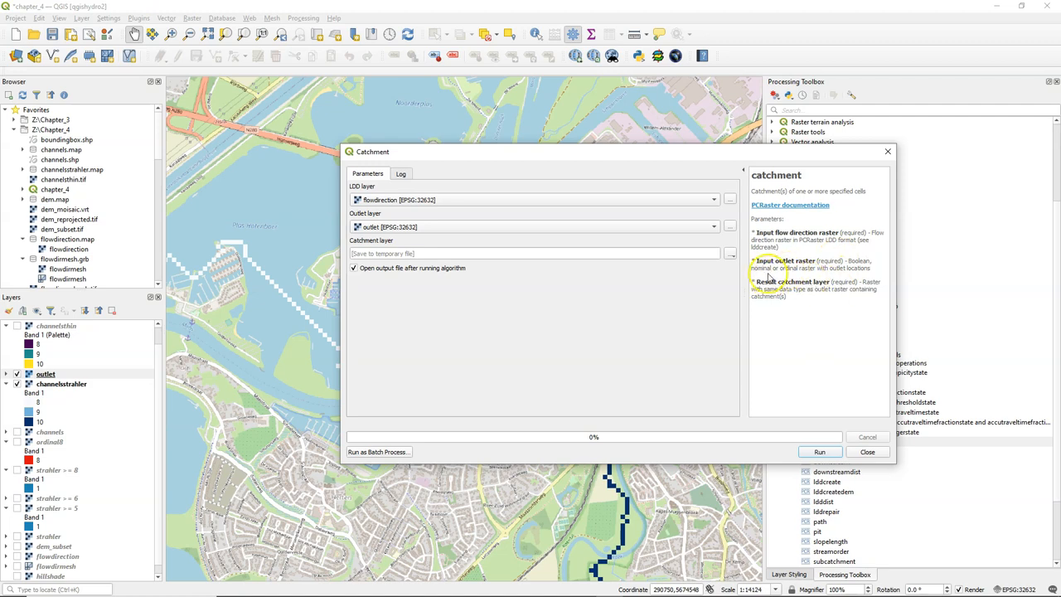
pyautogui.moveTo(775, 278)
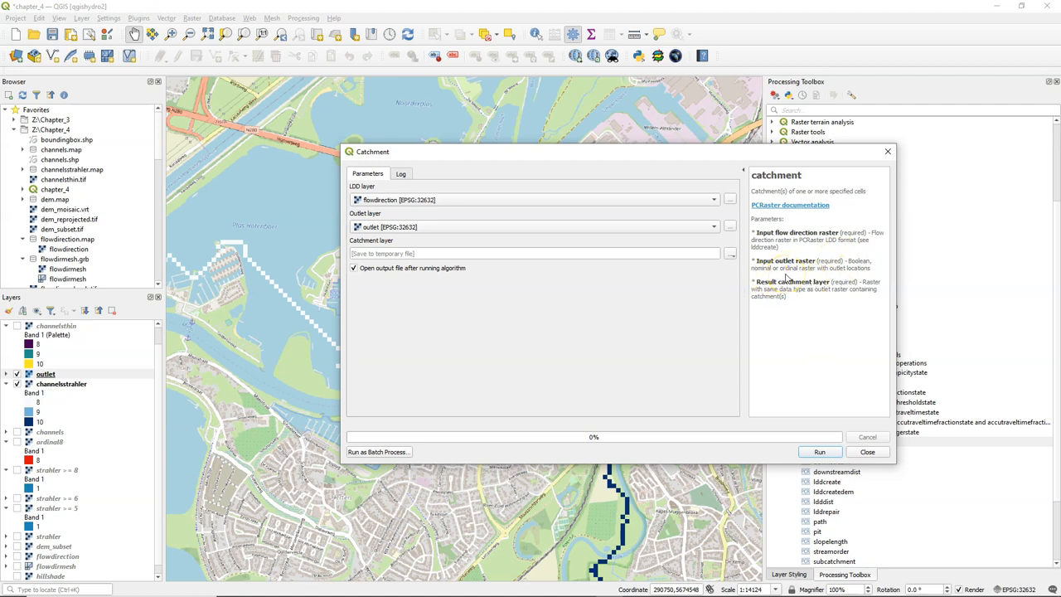
pyautogui.click(730, 253)
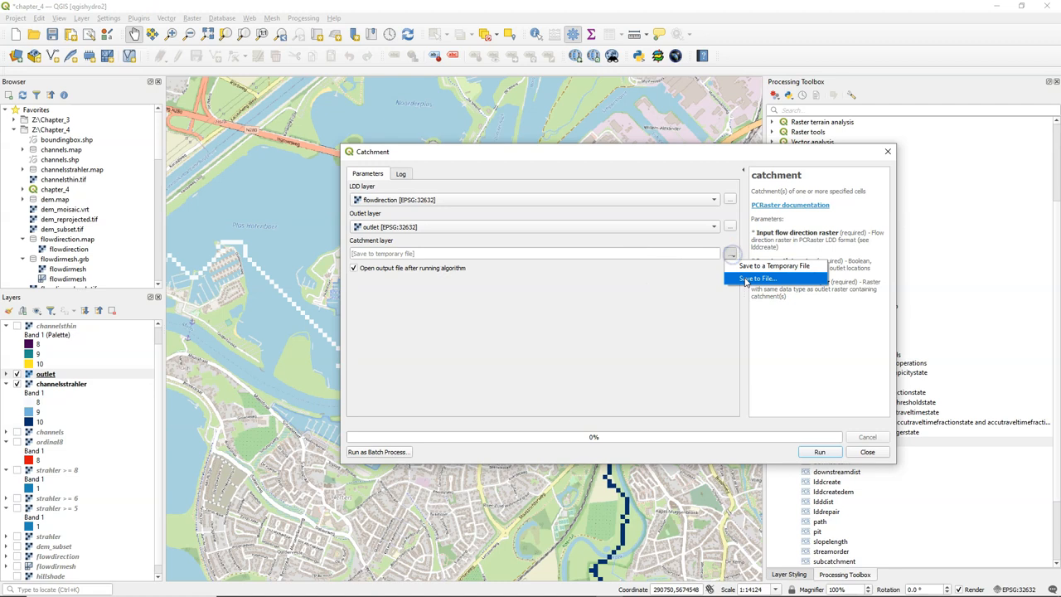
pyautogui.click(757, 278)
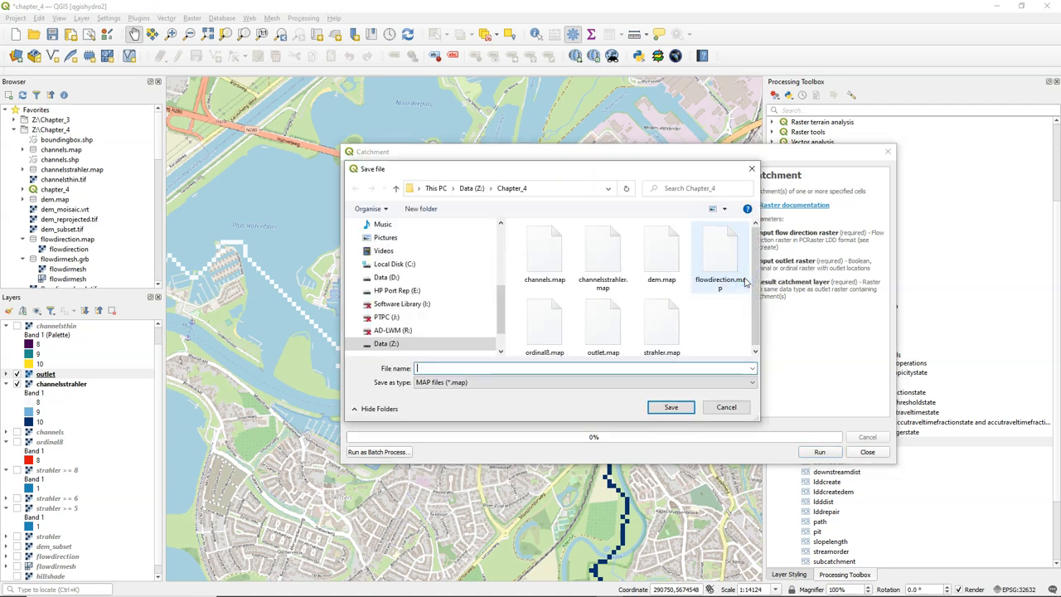
pyautogui.write('catchment')
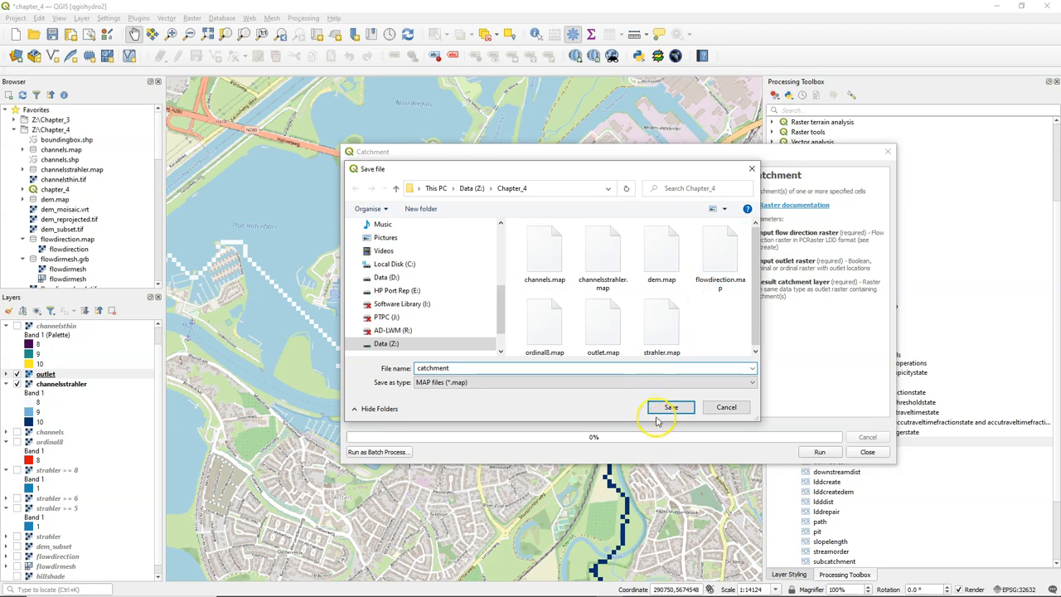
pyautogui.click(670, 408)
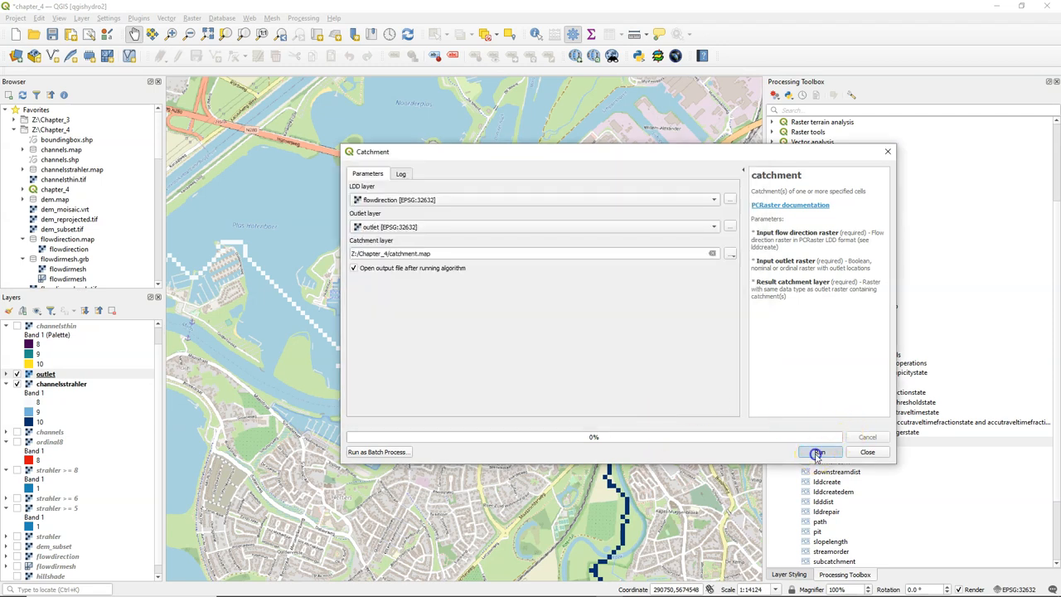
# Run the catchment algorithm, close it, and bring up the catchment layer's context menu.
pyautogui.click(819, 452)
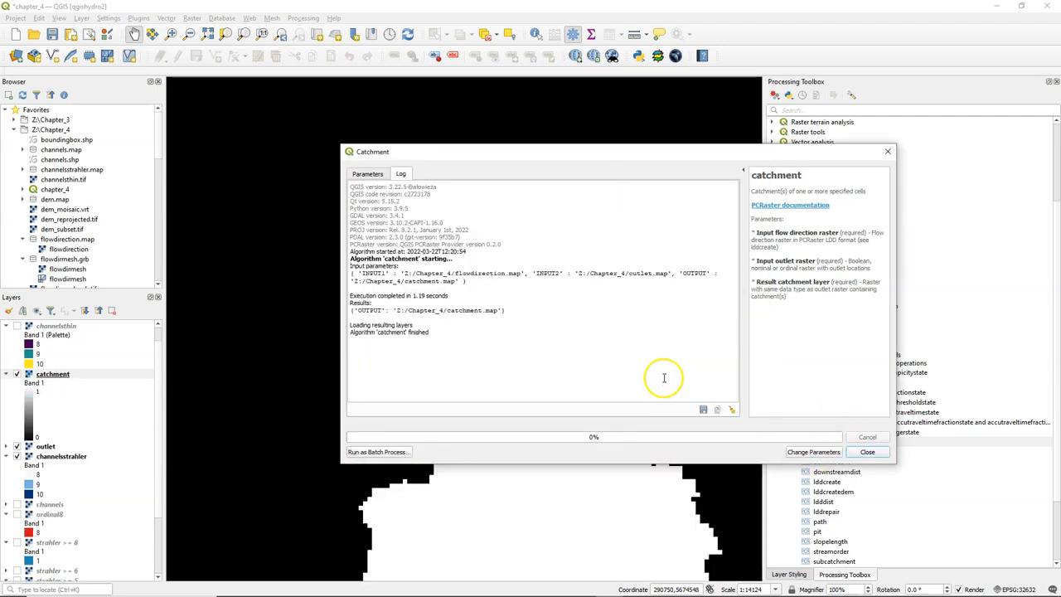
pyautogui.click(868, 452)
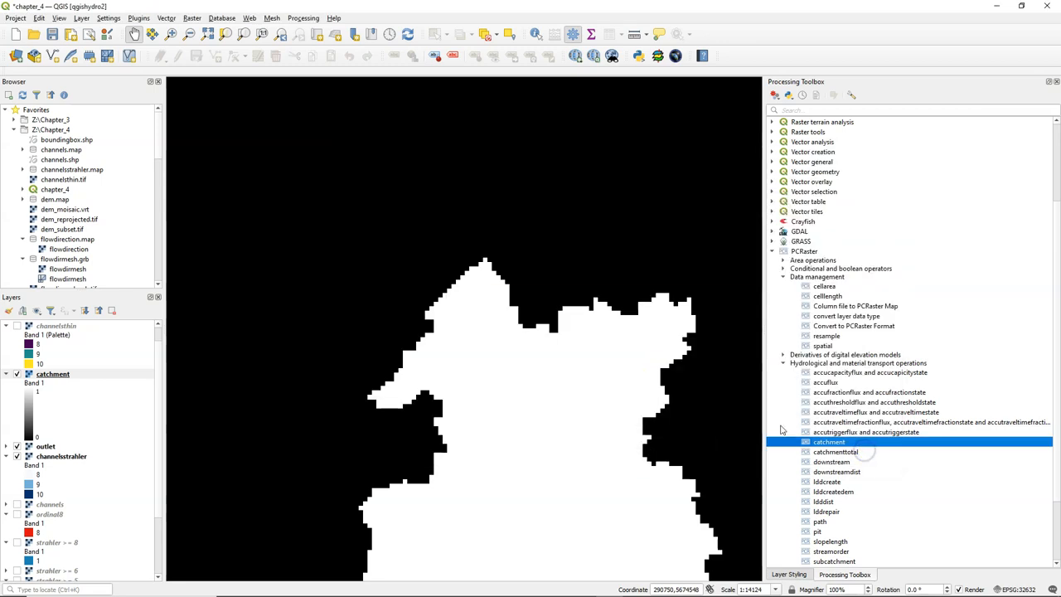
pyautogui.rightClick(46, 373)
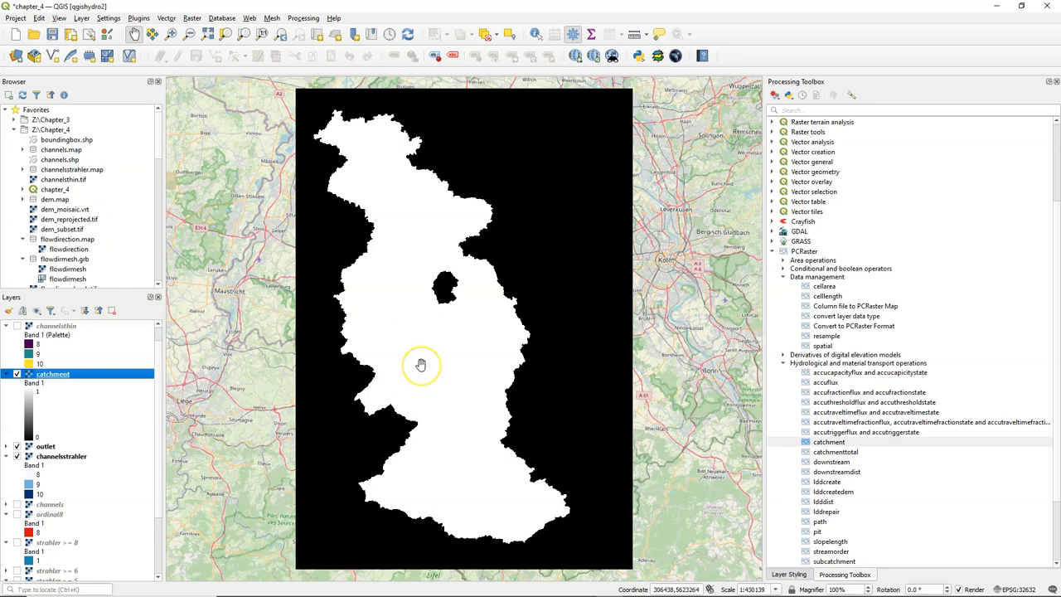
pyautogui.moveTo(377, 349)
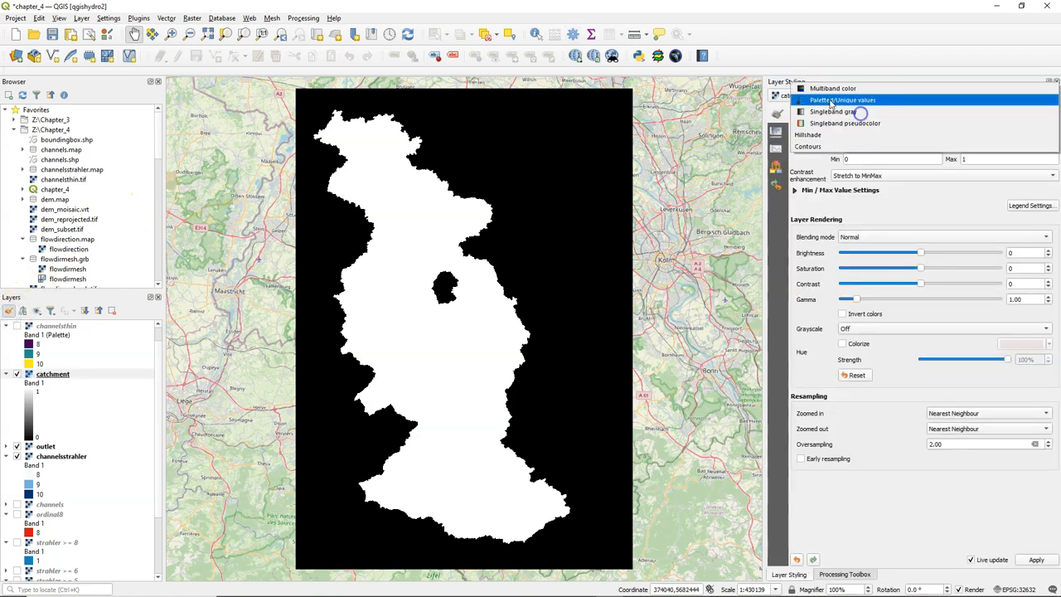
# Style the catchment raster as Paletted/Unique values and classify it.
pyautogui.click(842, 99)
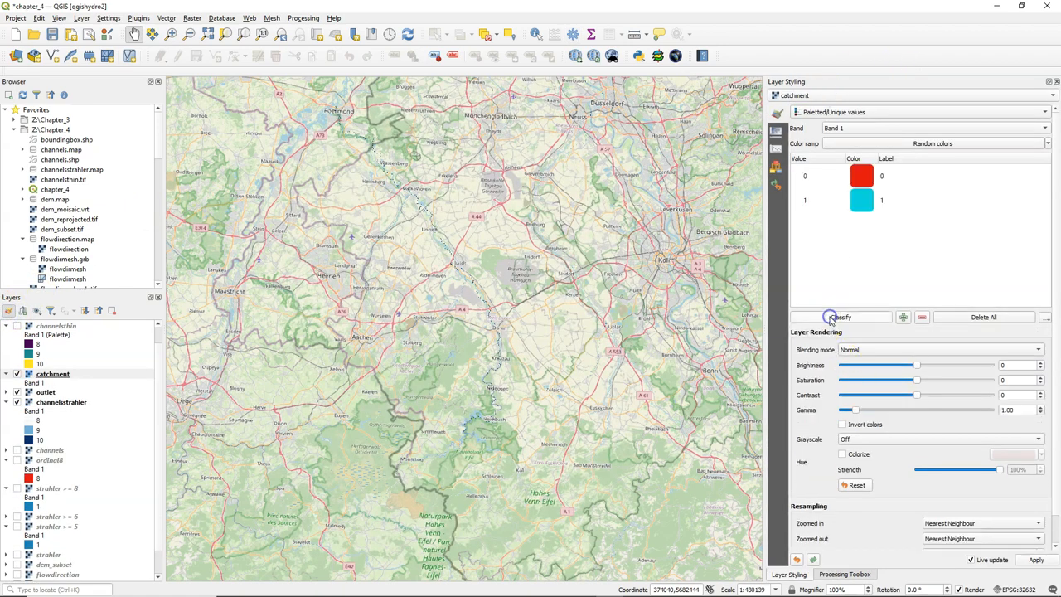
pyautogui.click(840, 317)
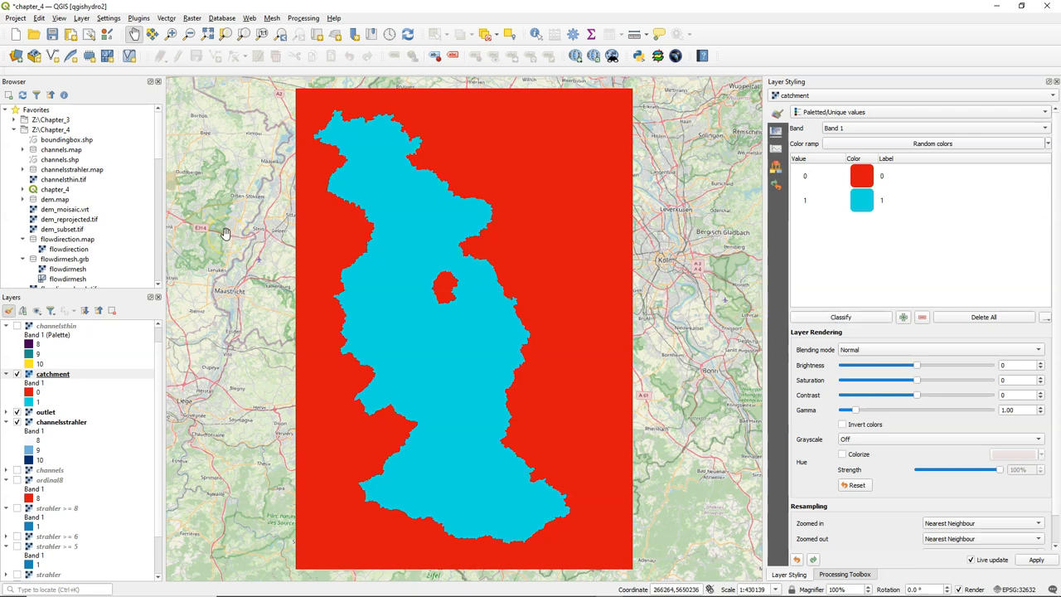
pyautogui.click(192, 17)
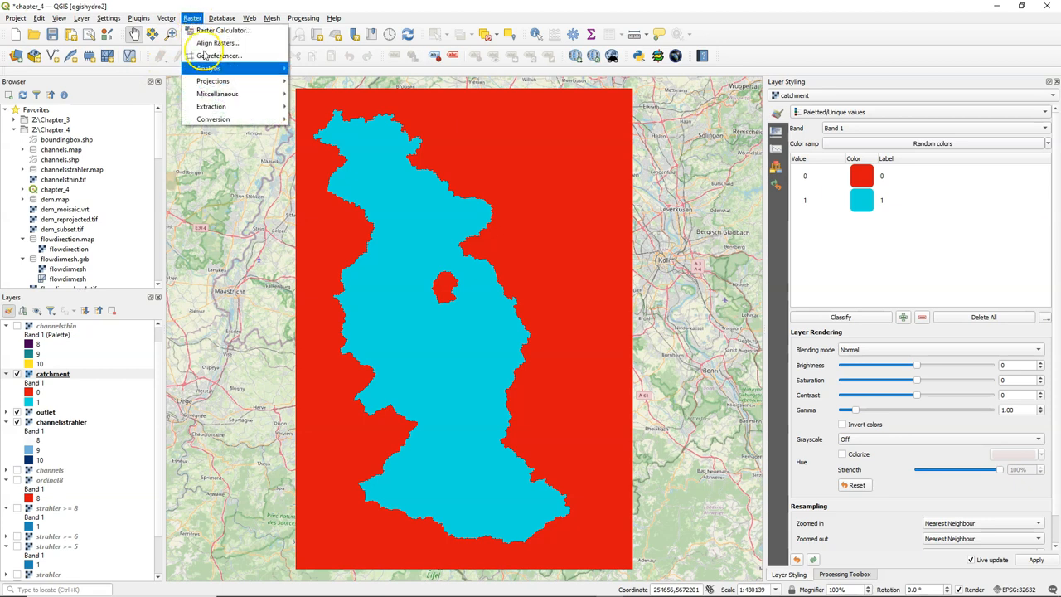
pyautogui.moveTo(213, 119)
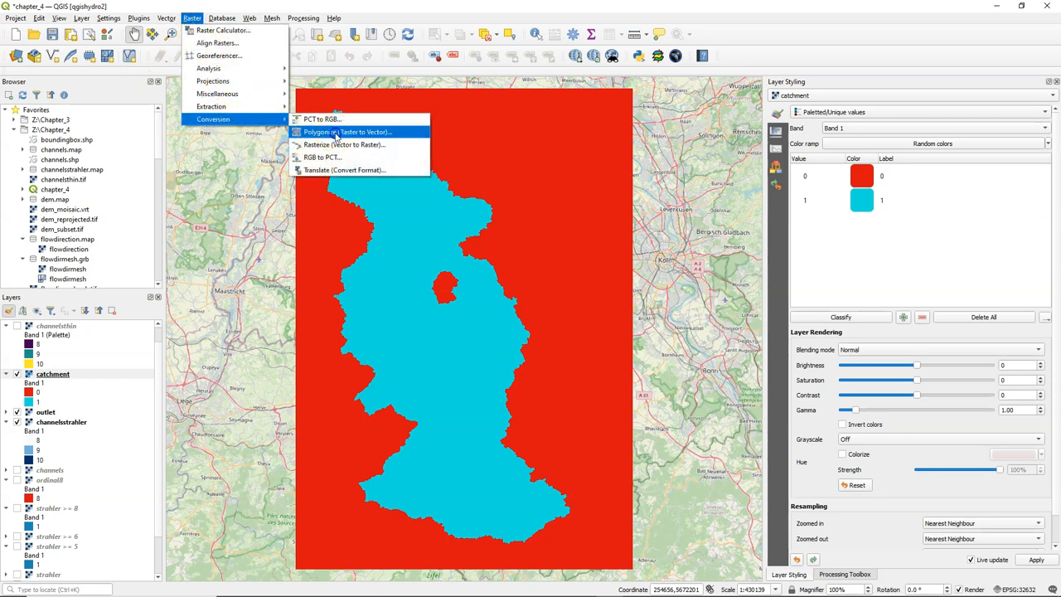
# Polygonize the catchment raster into the Rur_catchment shapefile in Chapter_4.
pyautogui.click(348, 132)
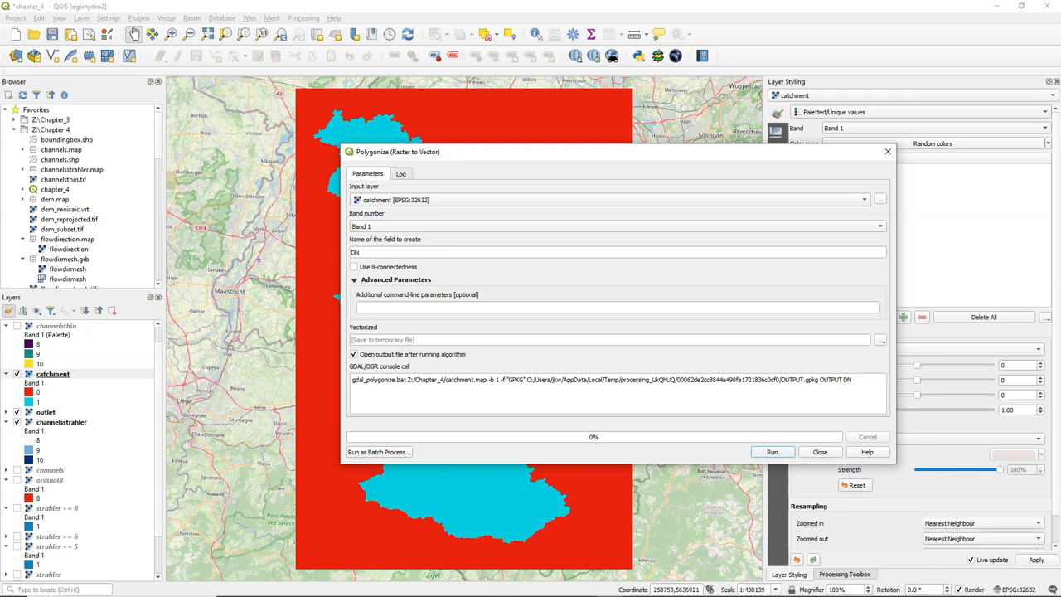
pyautogui.moveTo(803, 319)
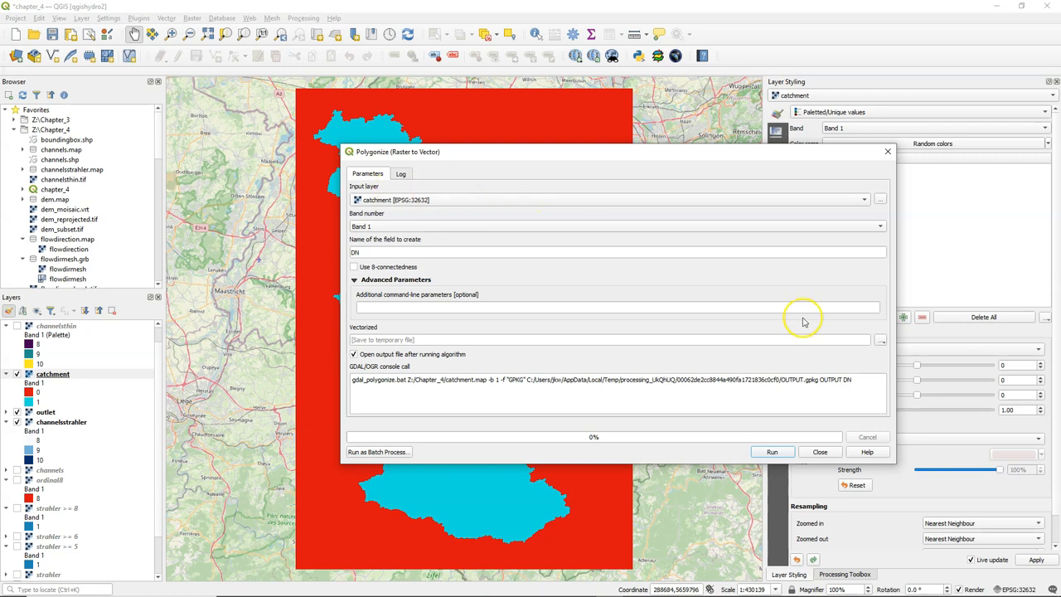
pyautogui.click(881, 340)
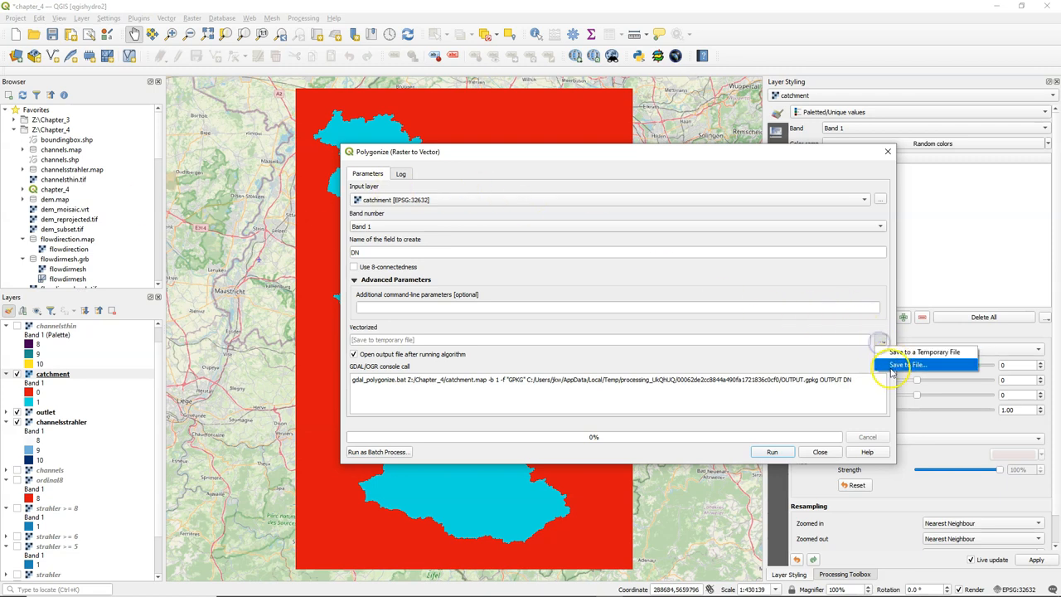
pyautogui.click(908, 365)
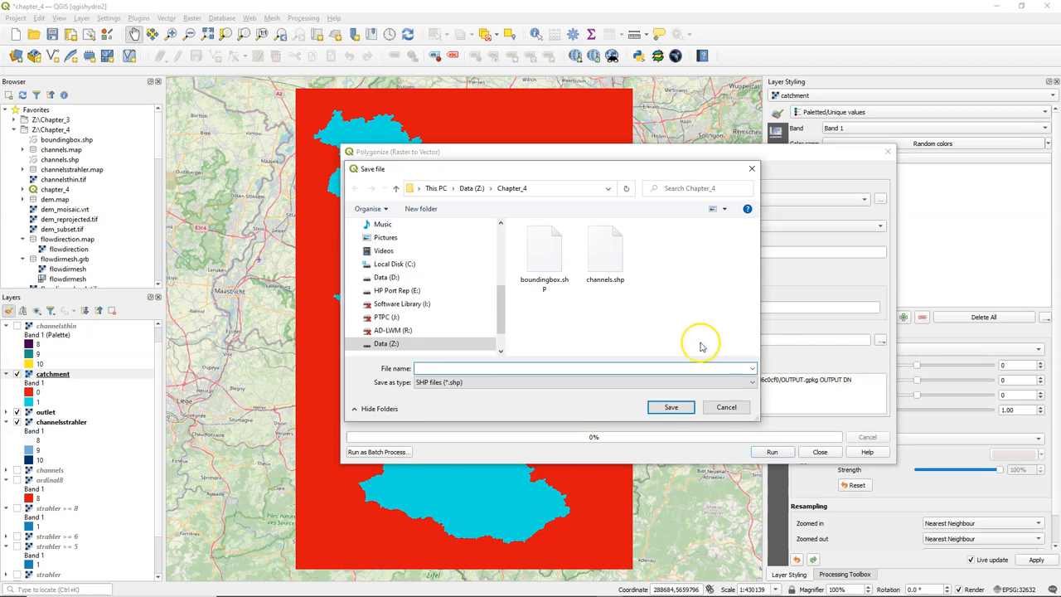
pyautogui.moveTo(607, 323)
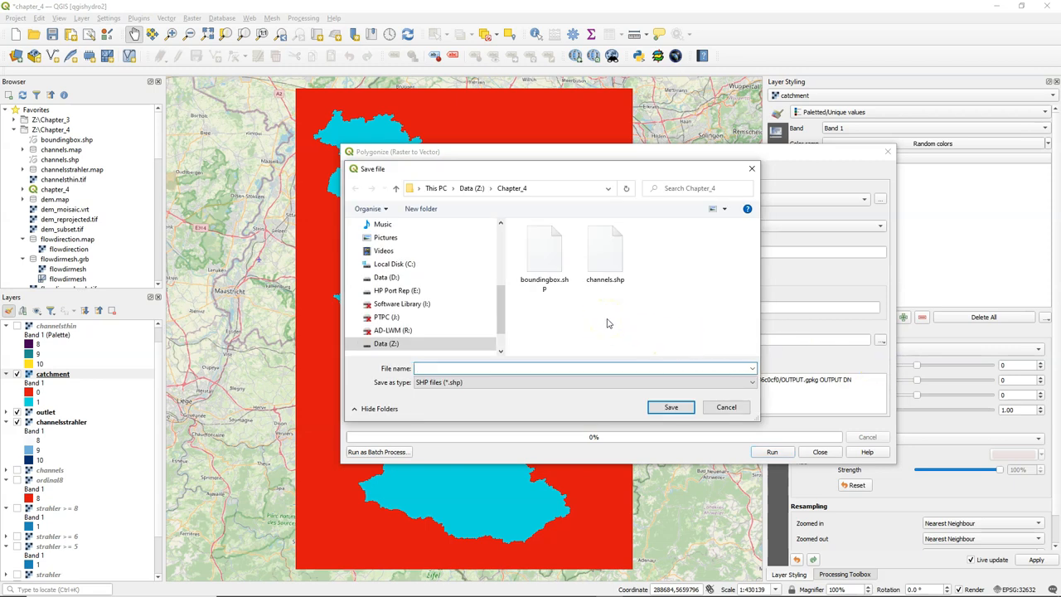
pyautogui.write('Run')
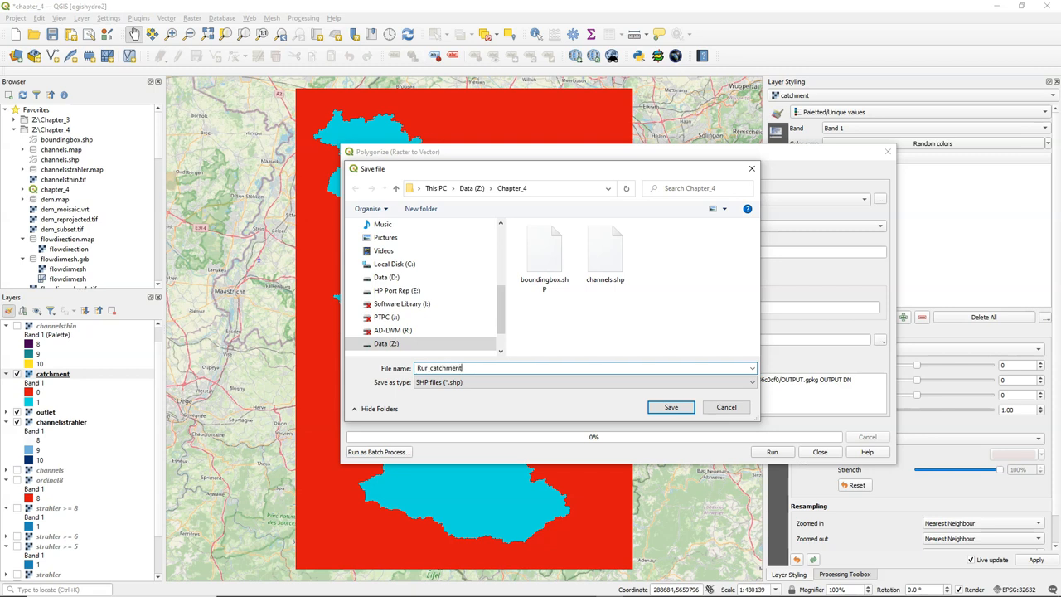
pyautogui.click(671, 407)
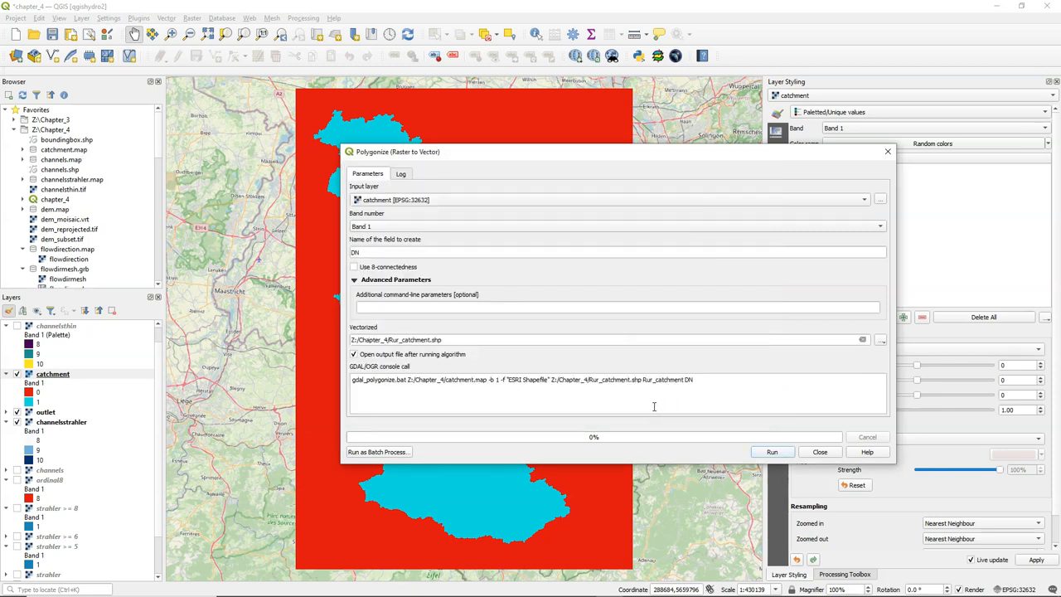
pyautogui.click(772, 452)
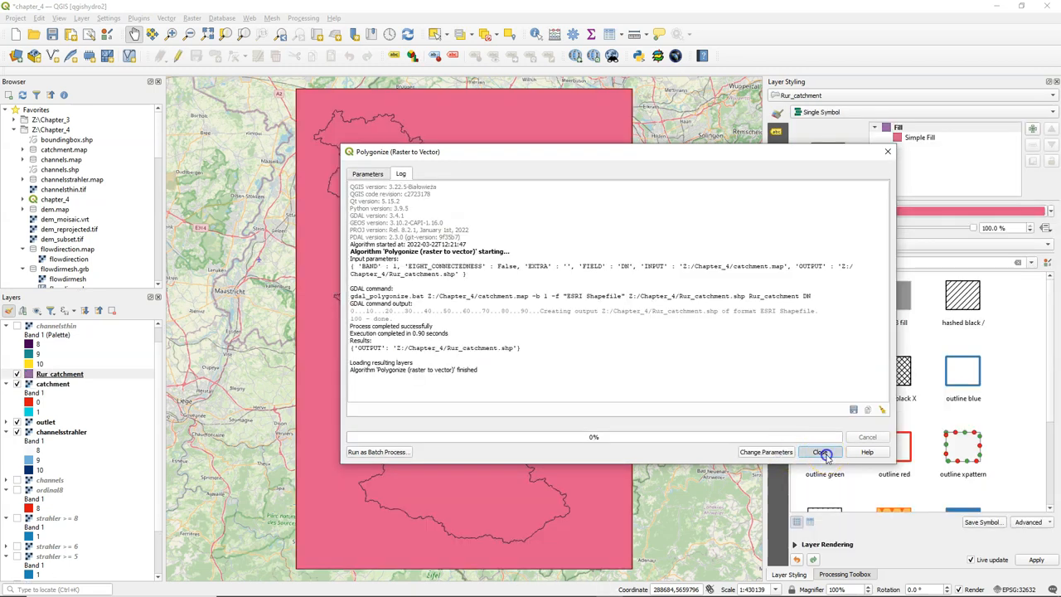
# Close the finished Polygonize dialog and bring up the Rur_catchment layer's context menu.
pyautogui.click(820, 452)
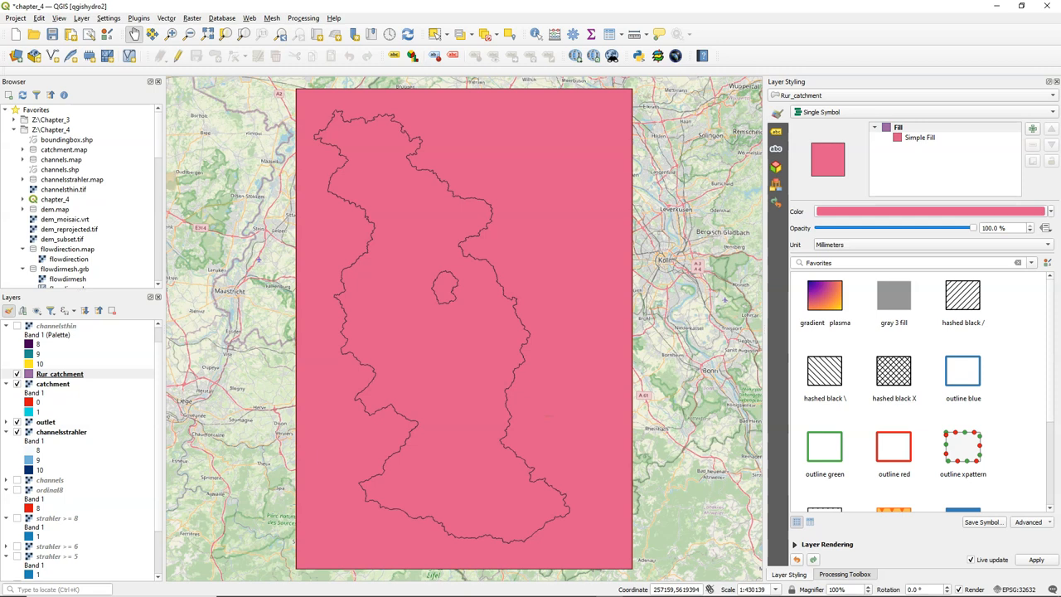
pyautogui.rightClick(60, 374)
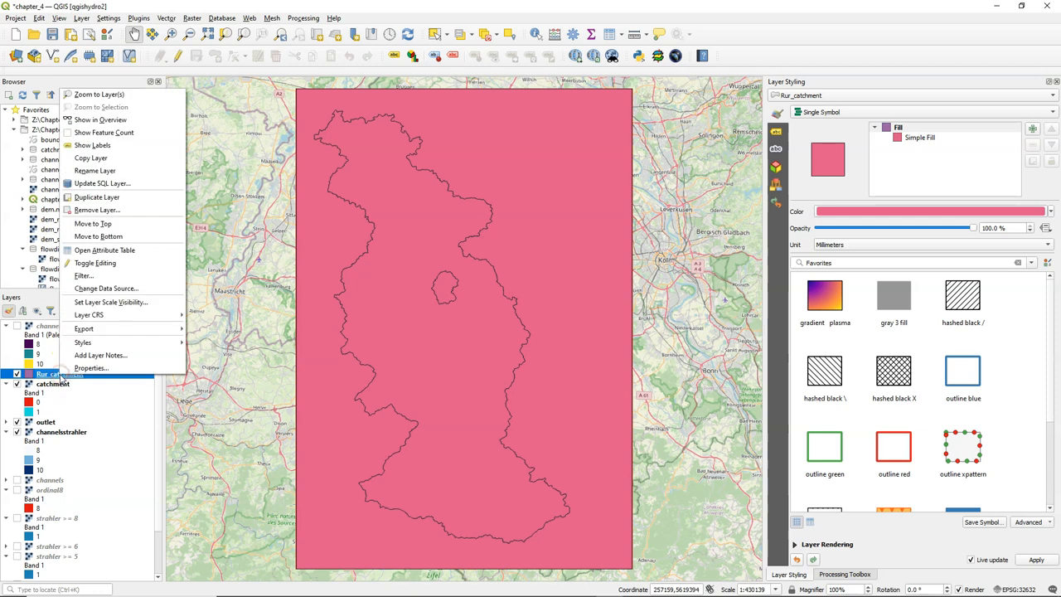
pyautogui.moveTo(104, 249)
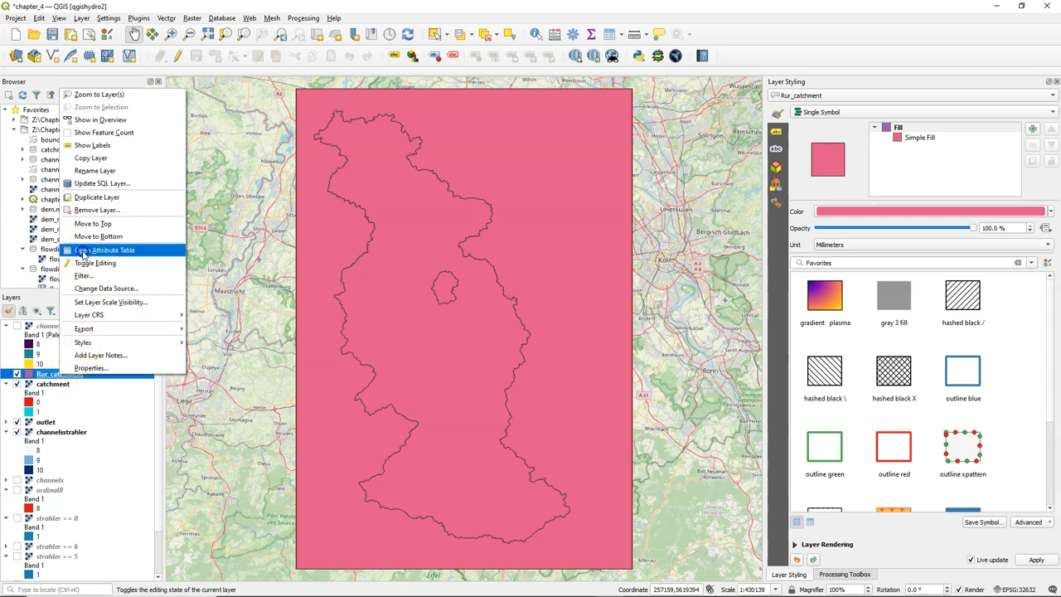
# Open the Rur_catchment attribute table and select rows to inspect the five DN polygons.
pyautogui.click(109, 250)
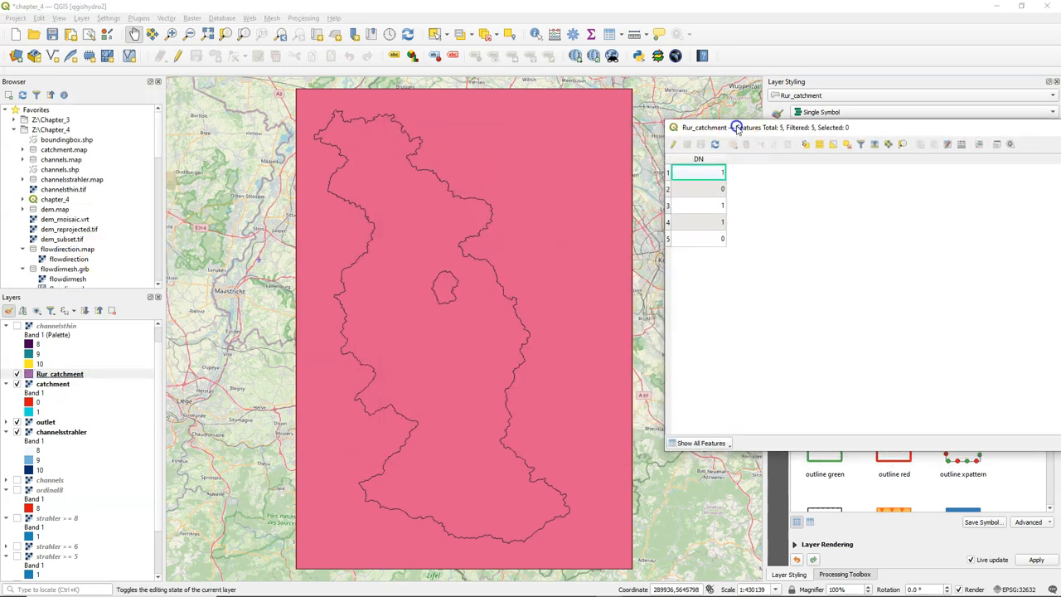
pyautogui.click(680, 175)
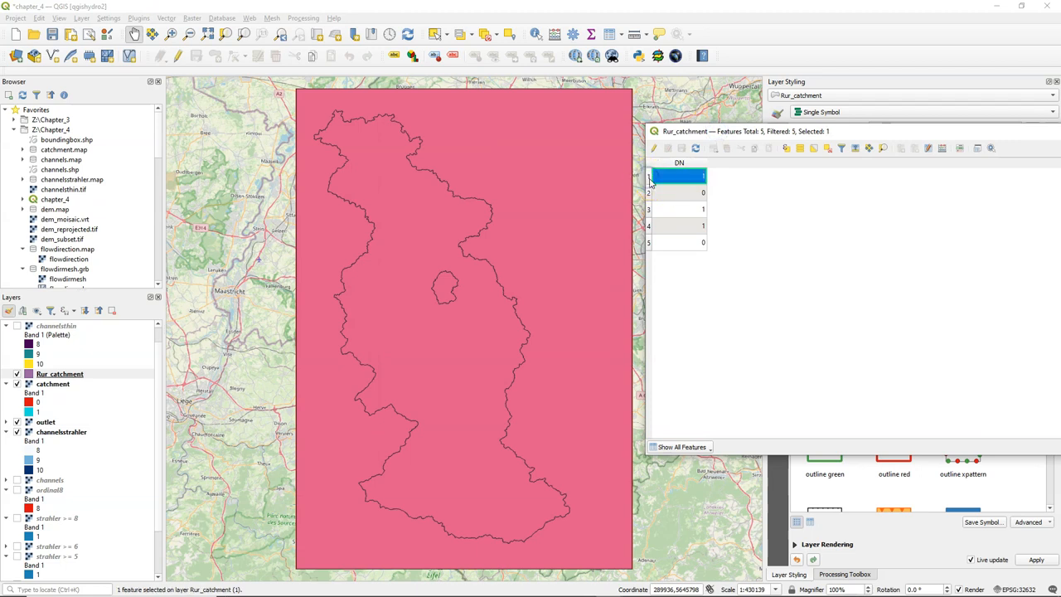
pyautogui.click(678, 209)
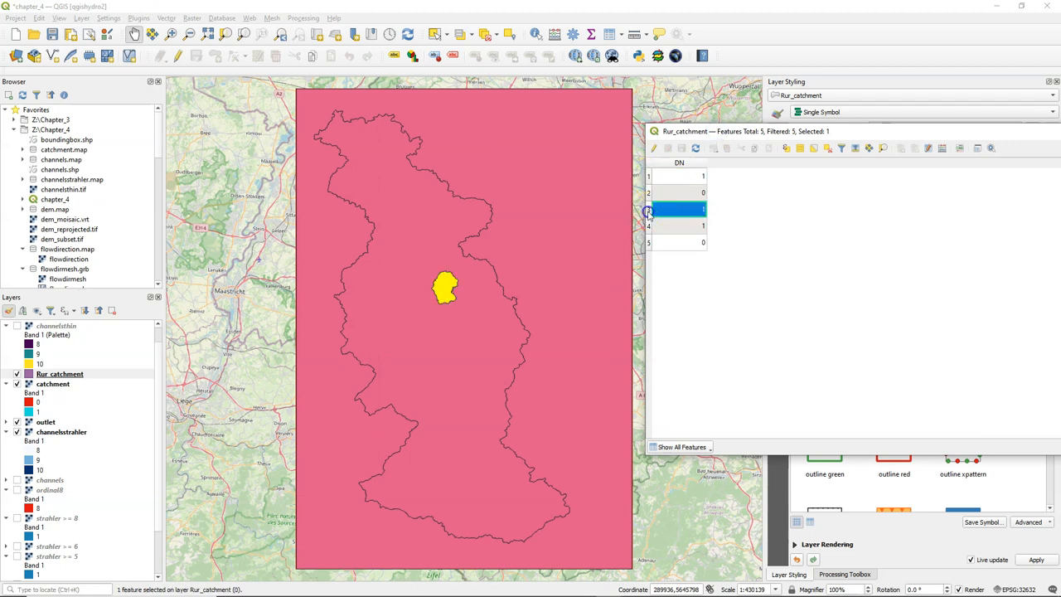
pyautogui.click(679, 226)
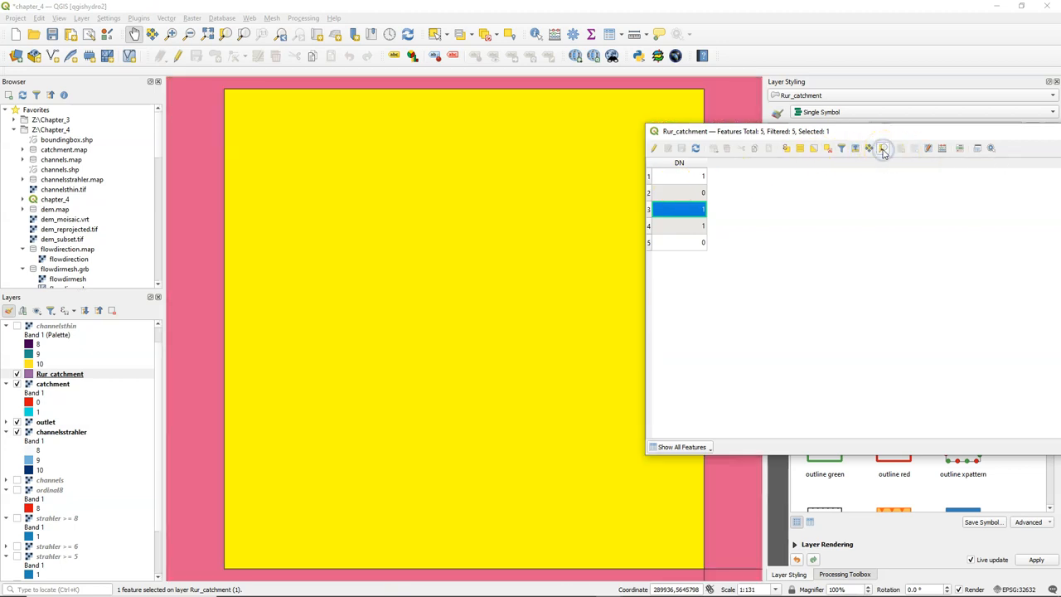
pyautogui.click(883, 149)
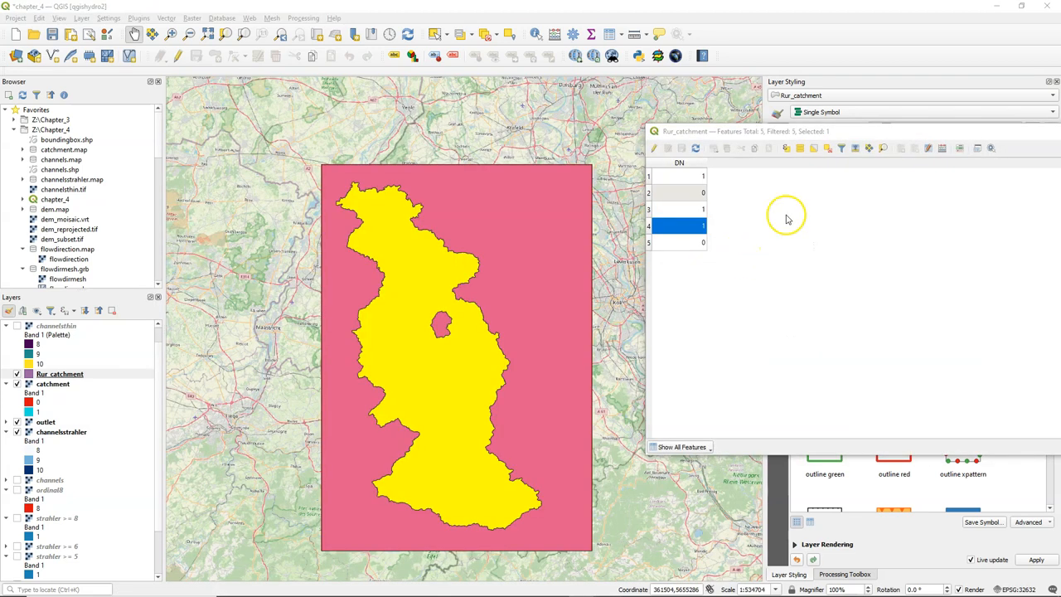
# Delete the four non-catchment polygons from Rur_catchment and save the edits.
pyautogui.click(654, 148)
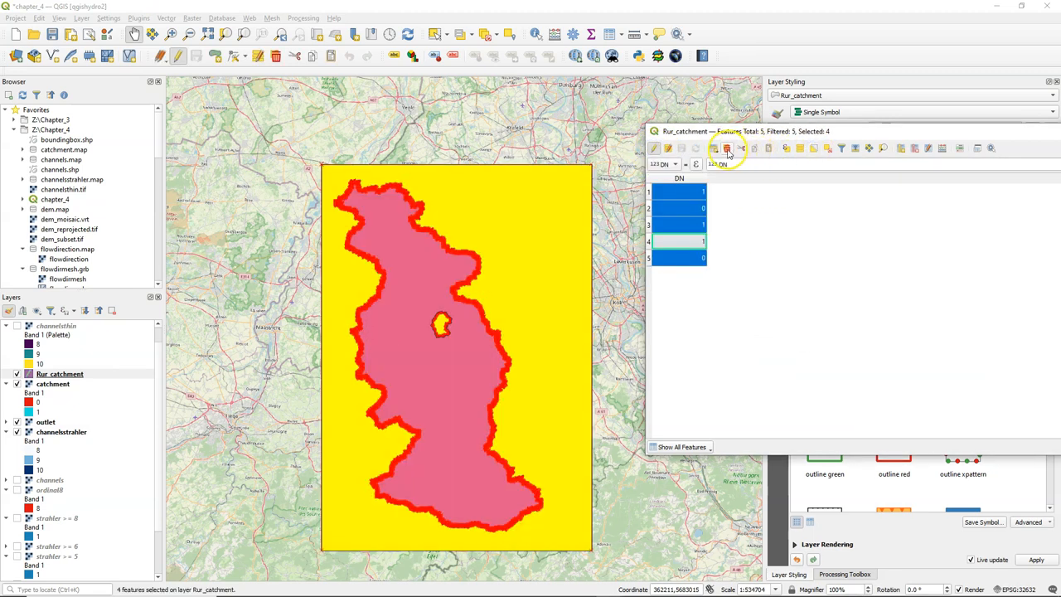
pyautogui.click(728, 147)
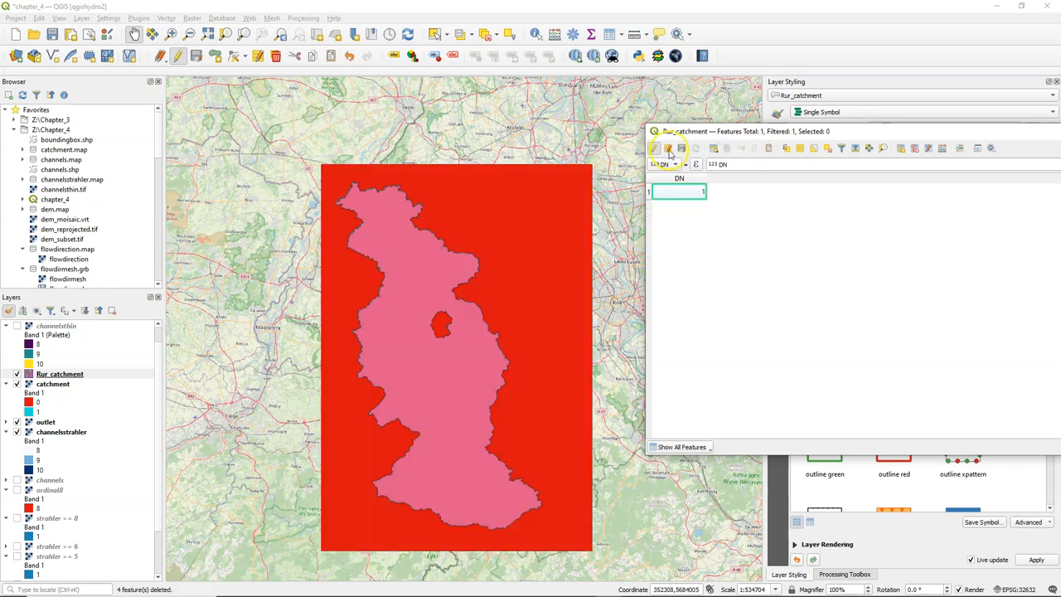
pyautogui.click(655, 148)
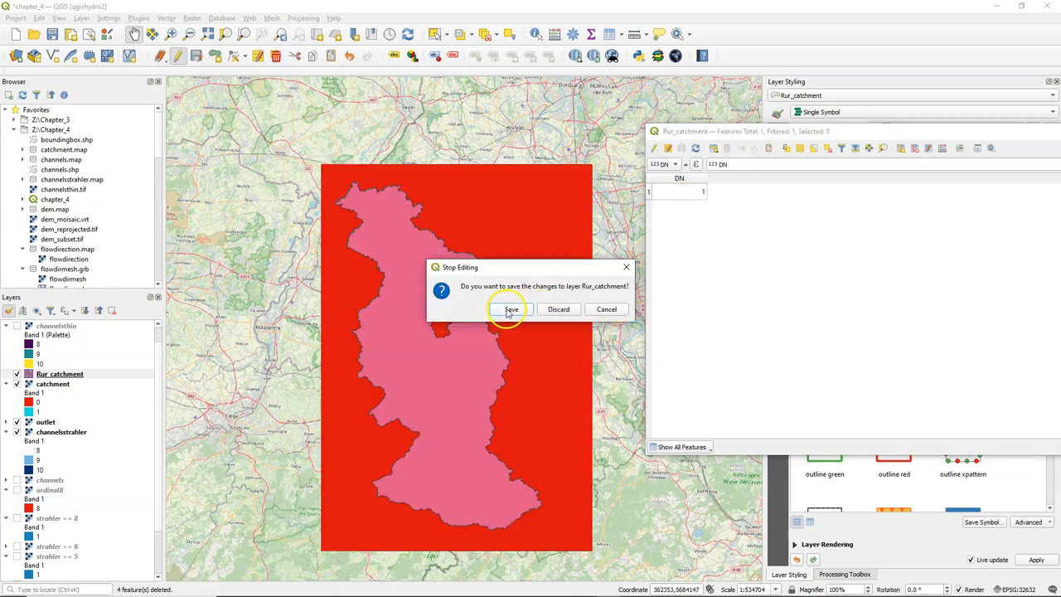
pyautogui.click(511, 310)
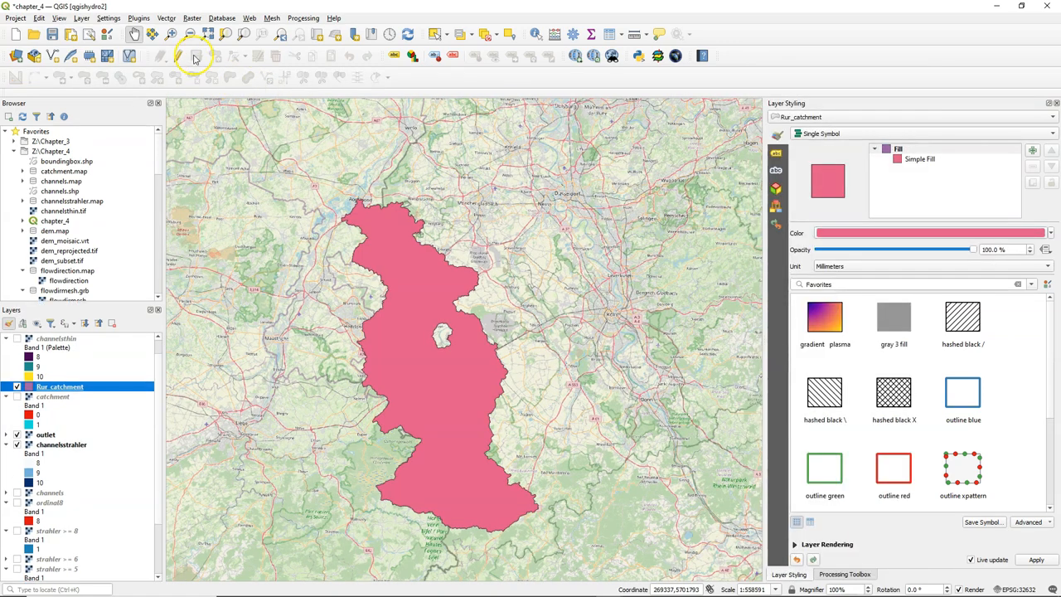
pyautogui.moveTo(180, 56)
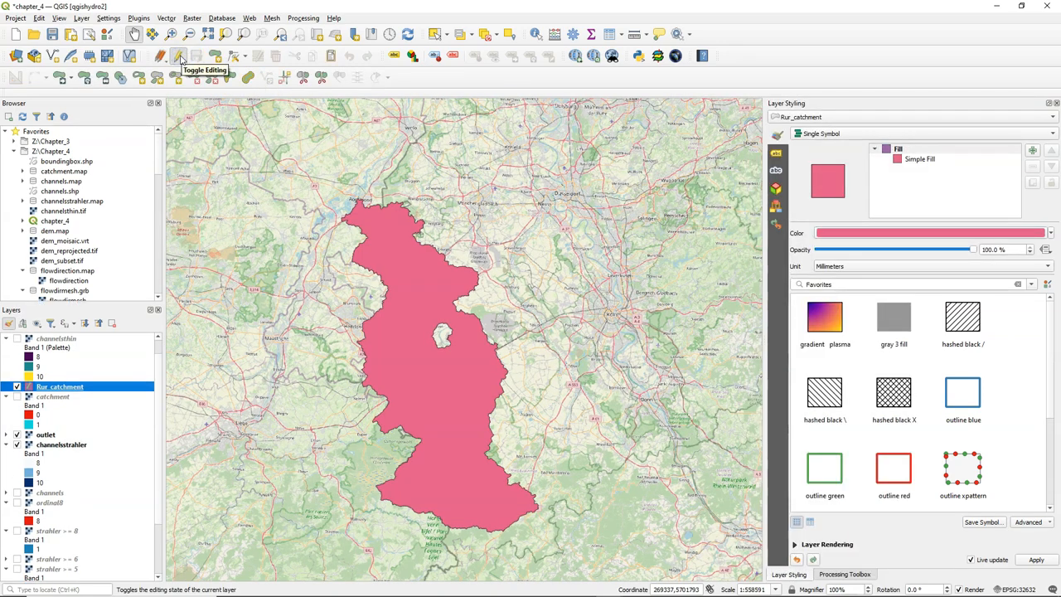